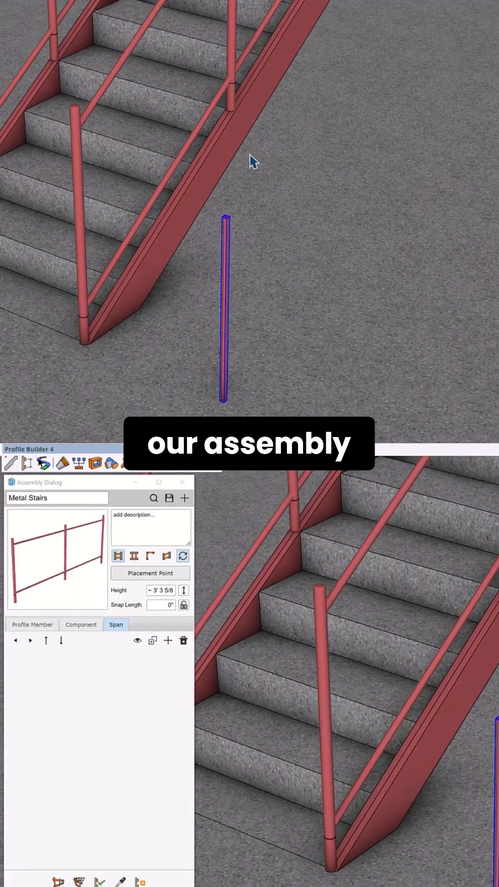
Start a new blank assembly and name it 'Ballusters'
click(183, 498)
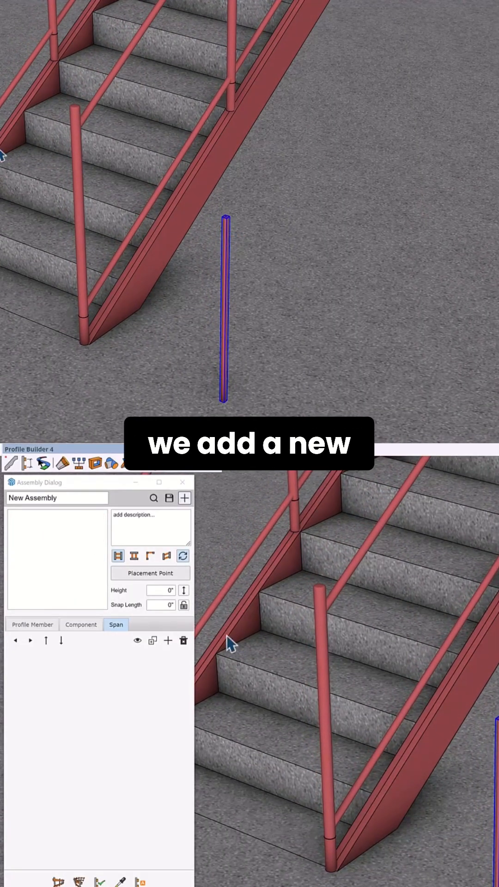
text(B)
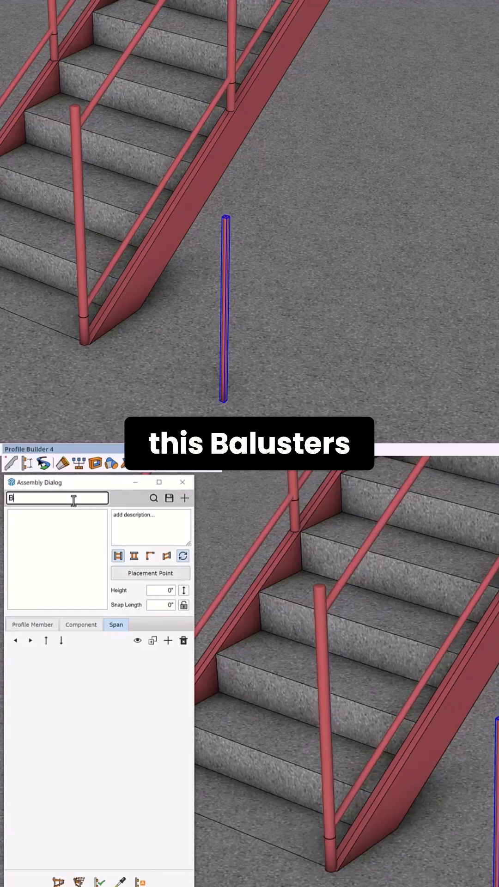
text(allusters)
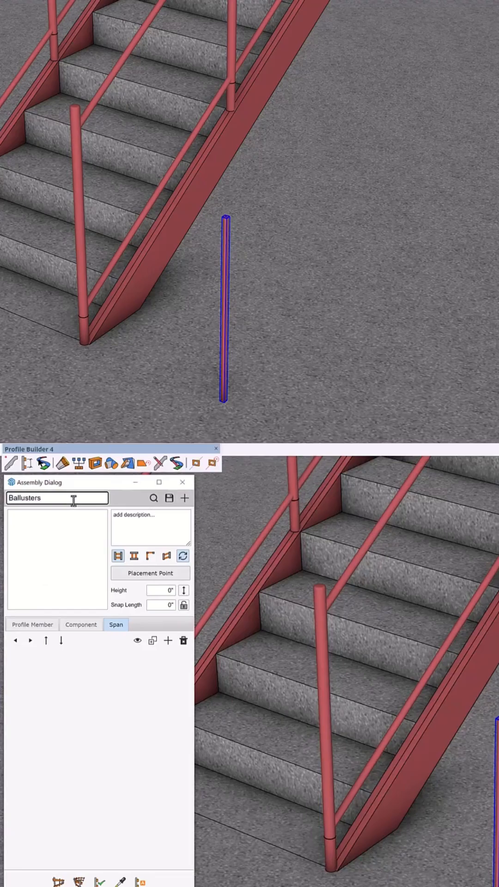
Add a 'Metal Rod' component picked from the baluster model with spacing 2
click(81, 624)
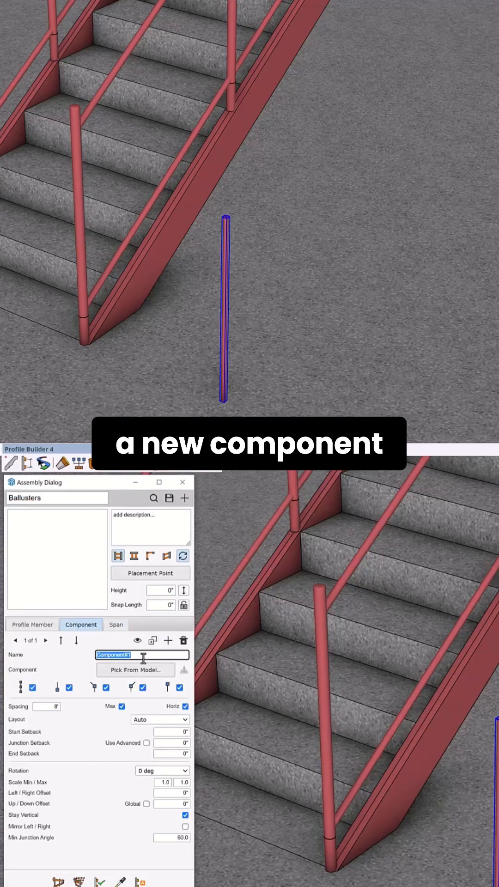
text(Metal Rod)
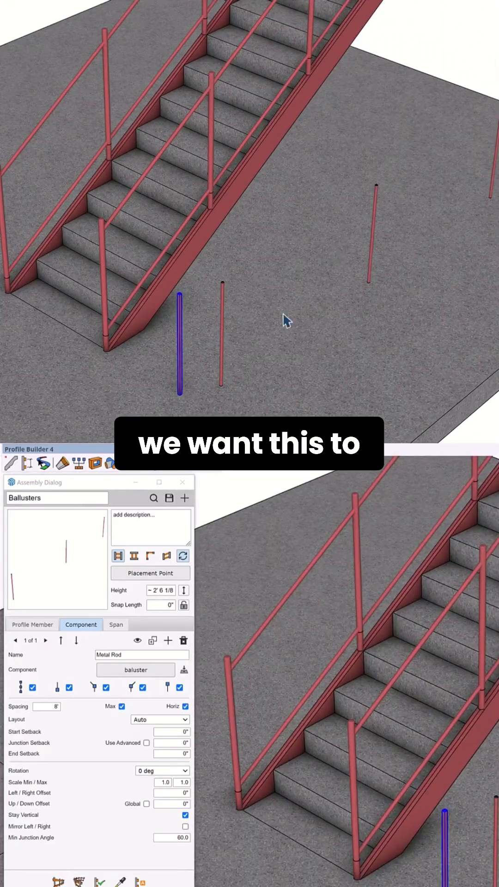
text(2)
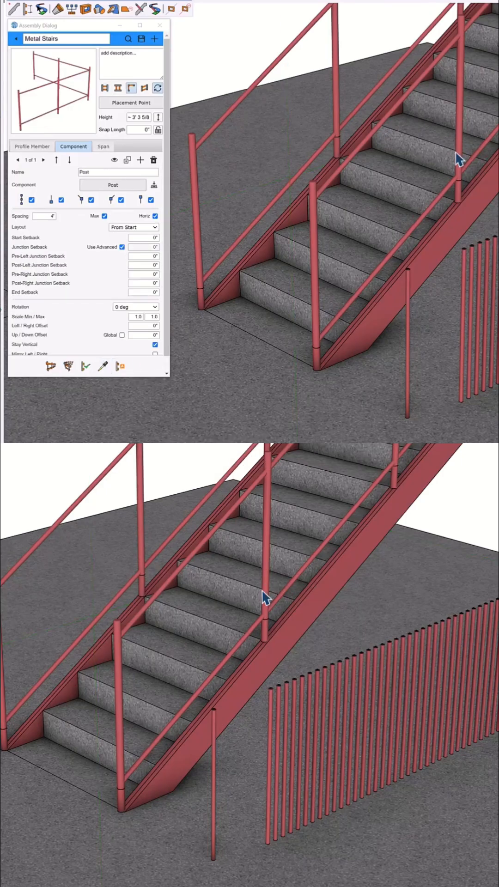
Show the spans of the reloaded Metal Stairs assembly to add Span#1
click(103, 146)
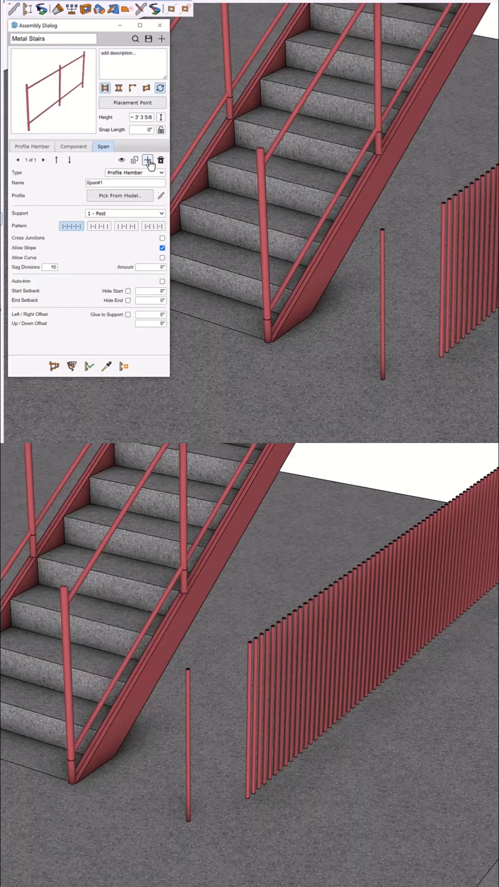
Make Span#1 a Ballusters sub-assembly and refresh the preview to show the rods
click(134, 171)
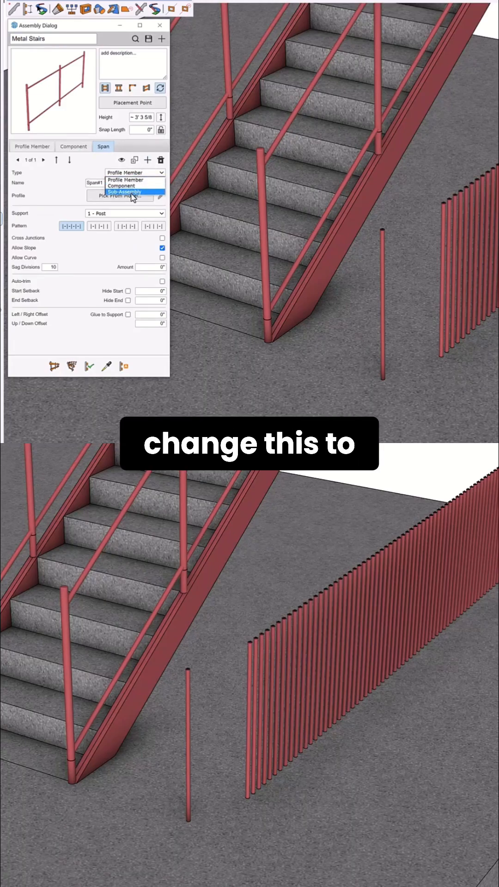
click(123, 192)
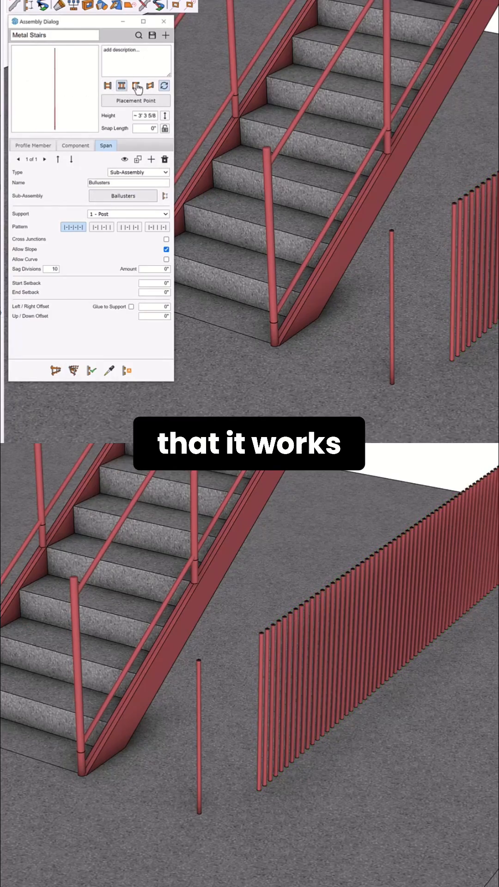
click(136, 85)
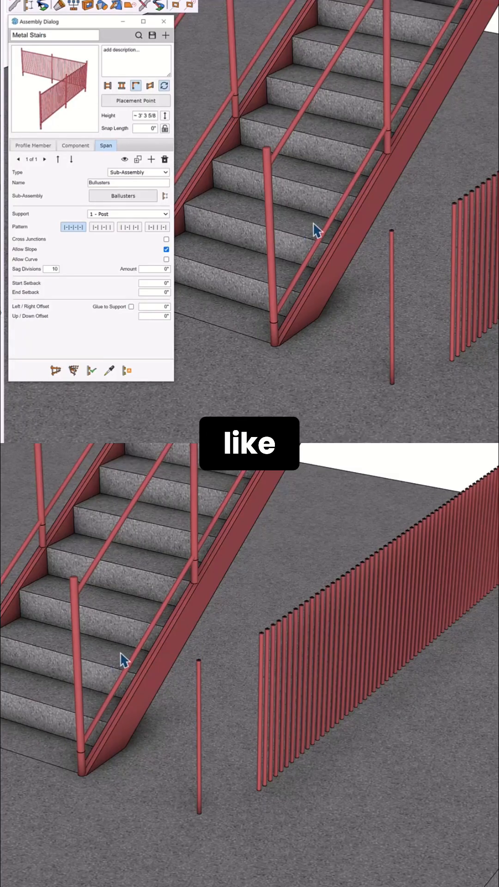